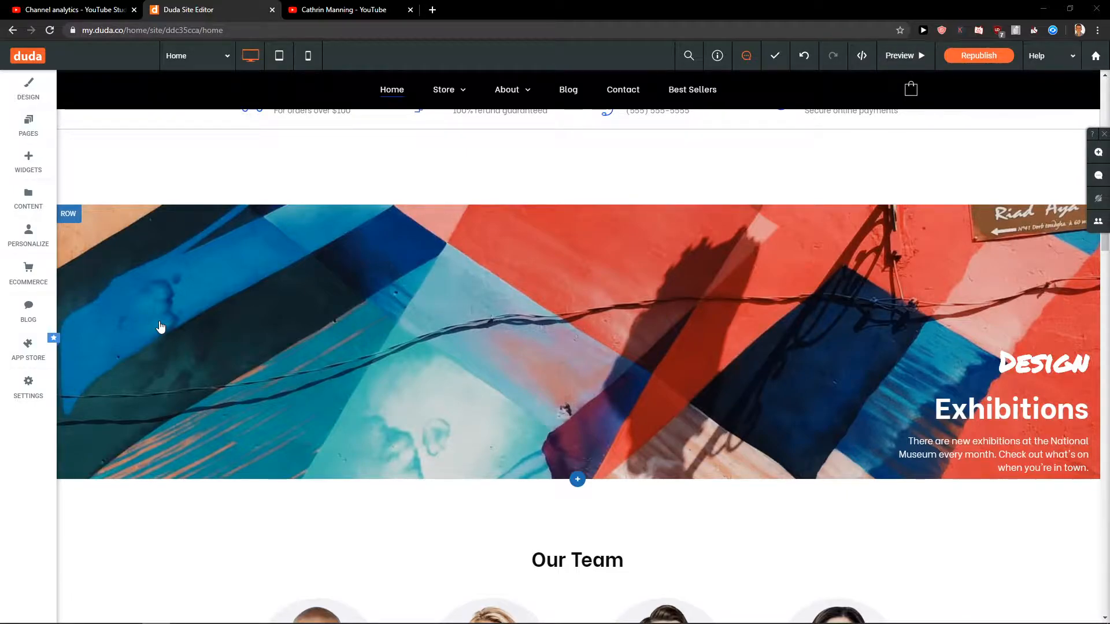
Start adding a new section below the Exhibitions banner, listing the section categories
click(577, 560)
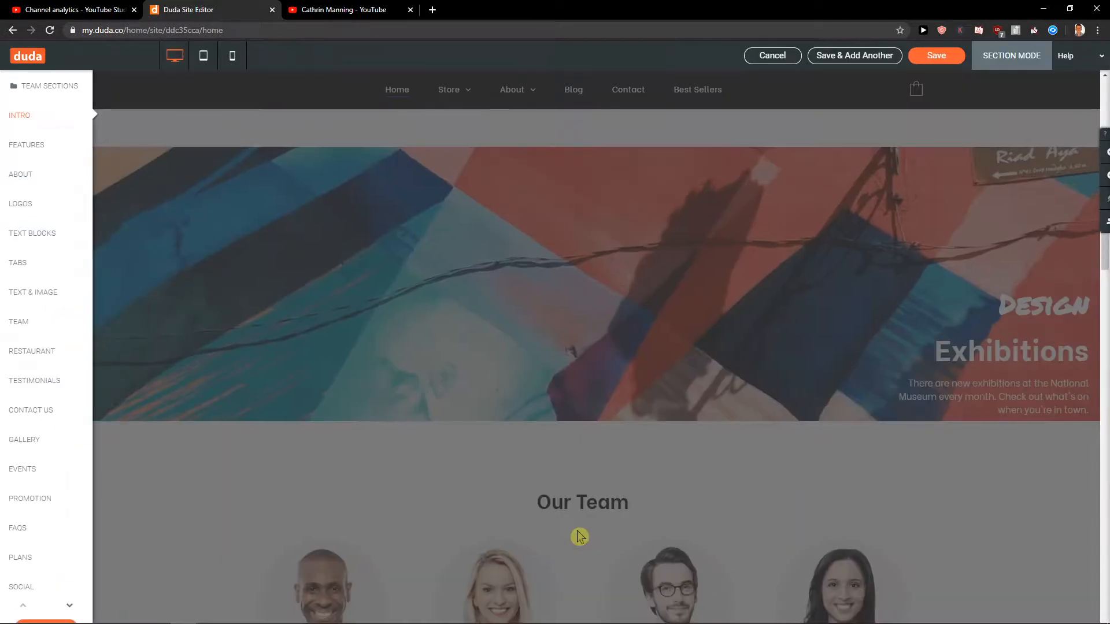
Browse the Promotion category designs until the Spring Flash Sale 20% off layout shows
click(30, 499)
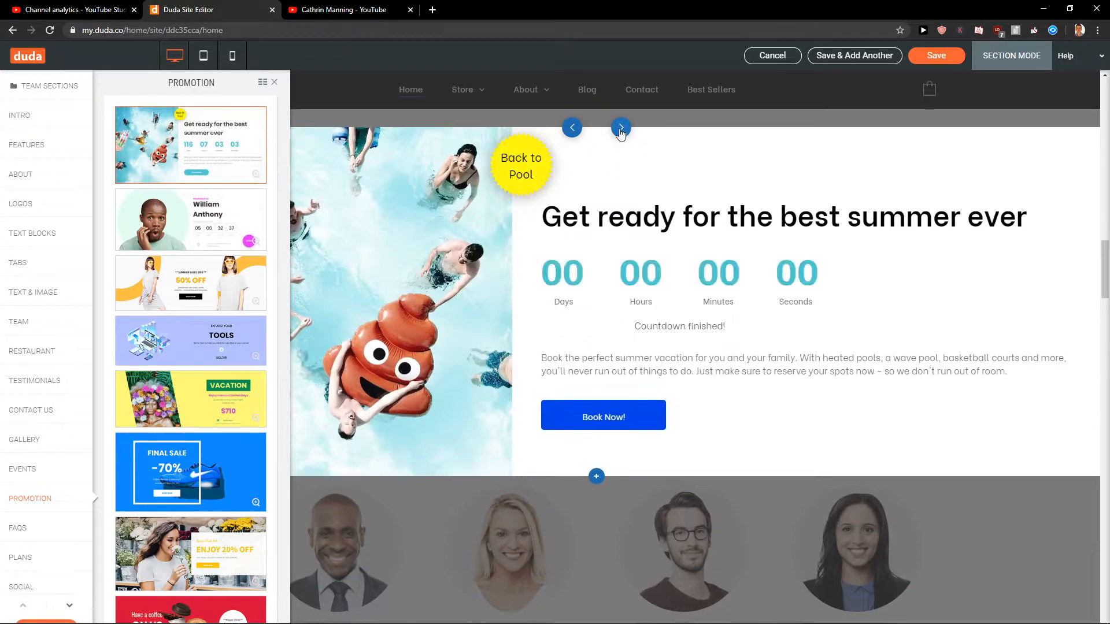
click(621, 128)
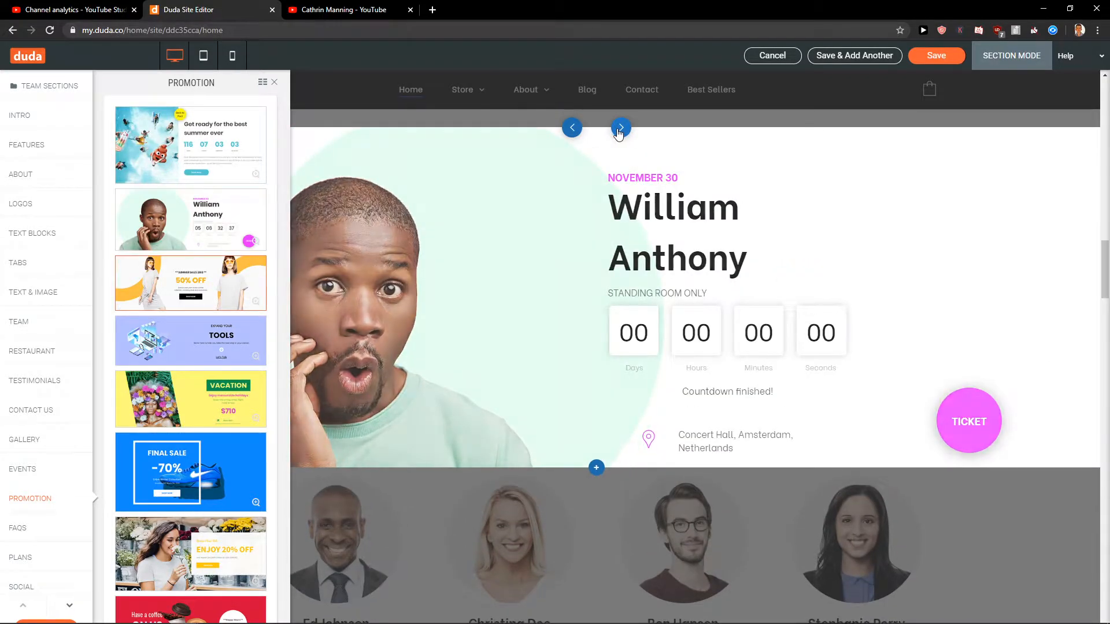
click(620, 129)
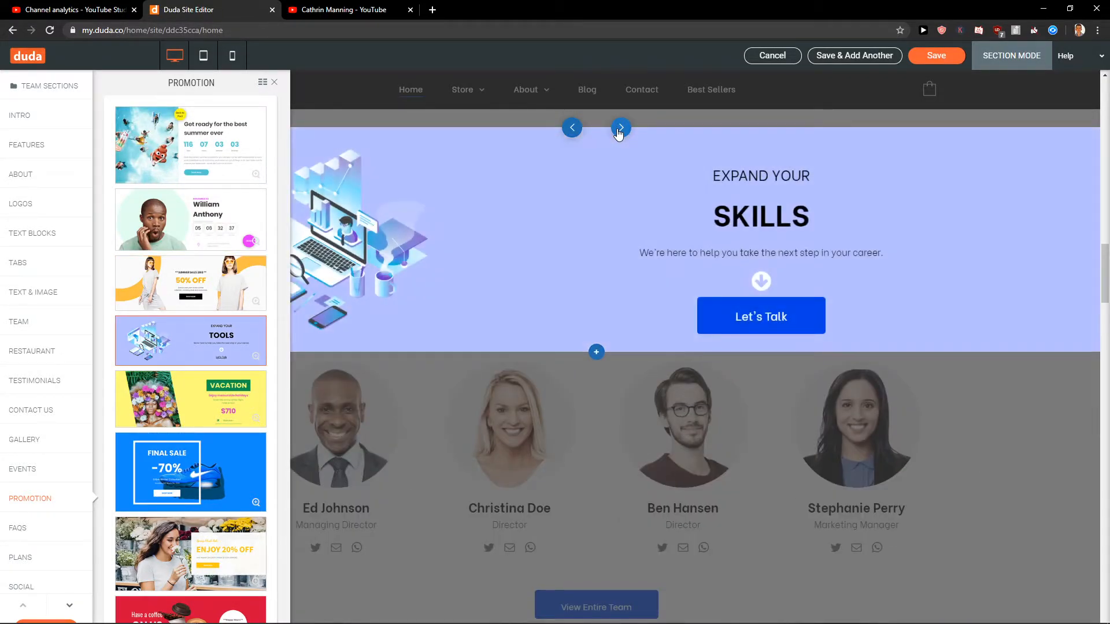
click(620, 128)
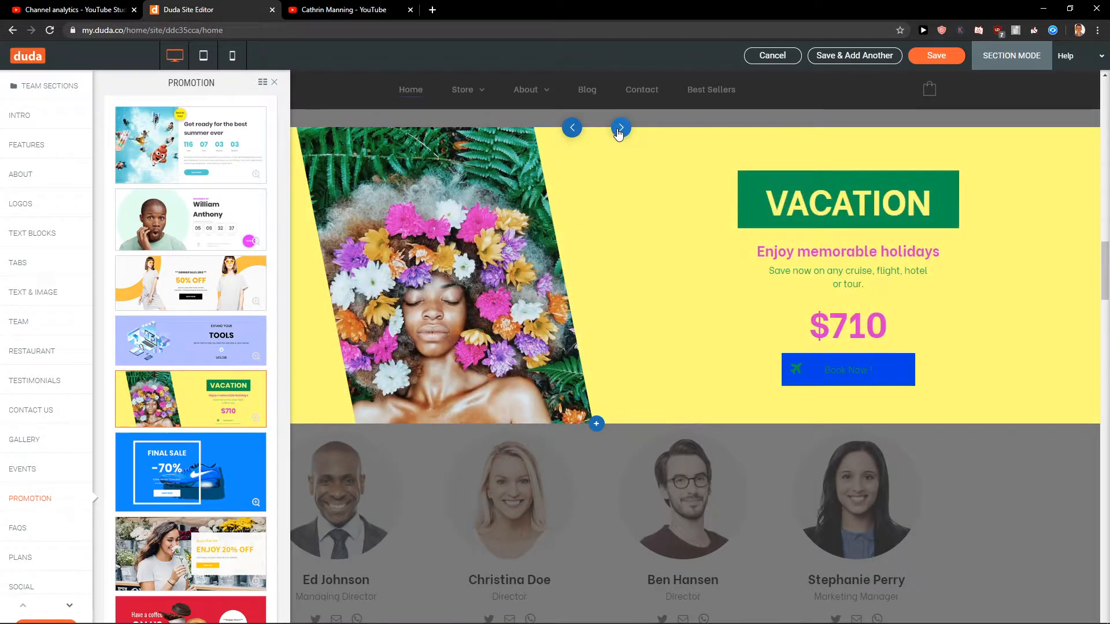
click(620, 129)
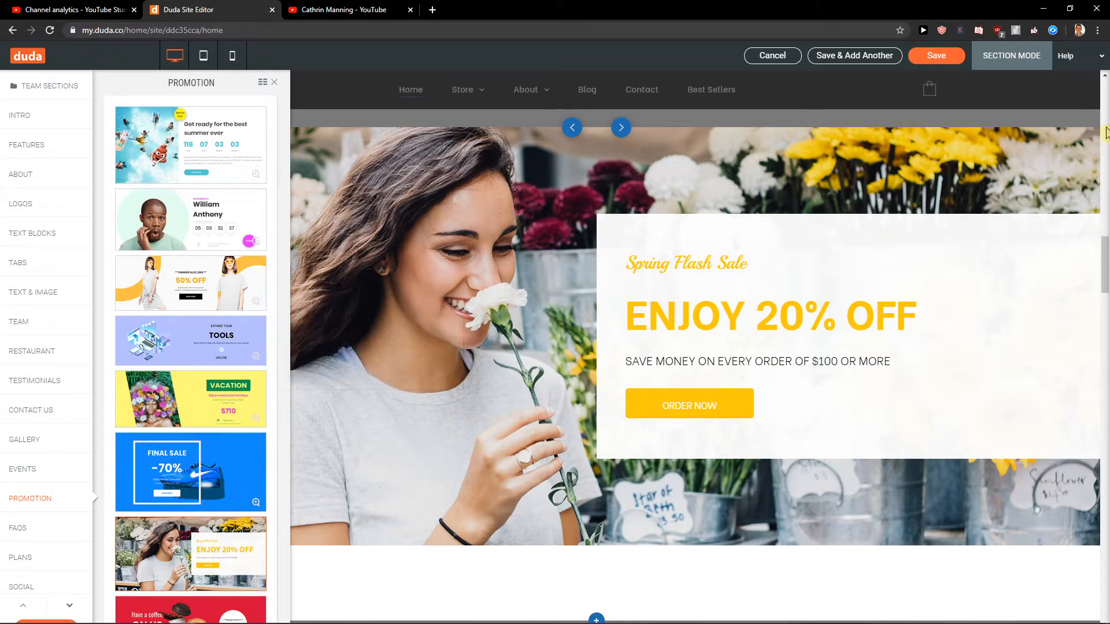
Add the Spring Flash Sale section to the page and save it
click(935, 56)
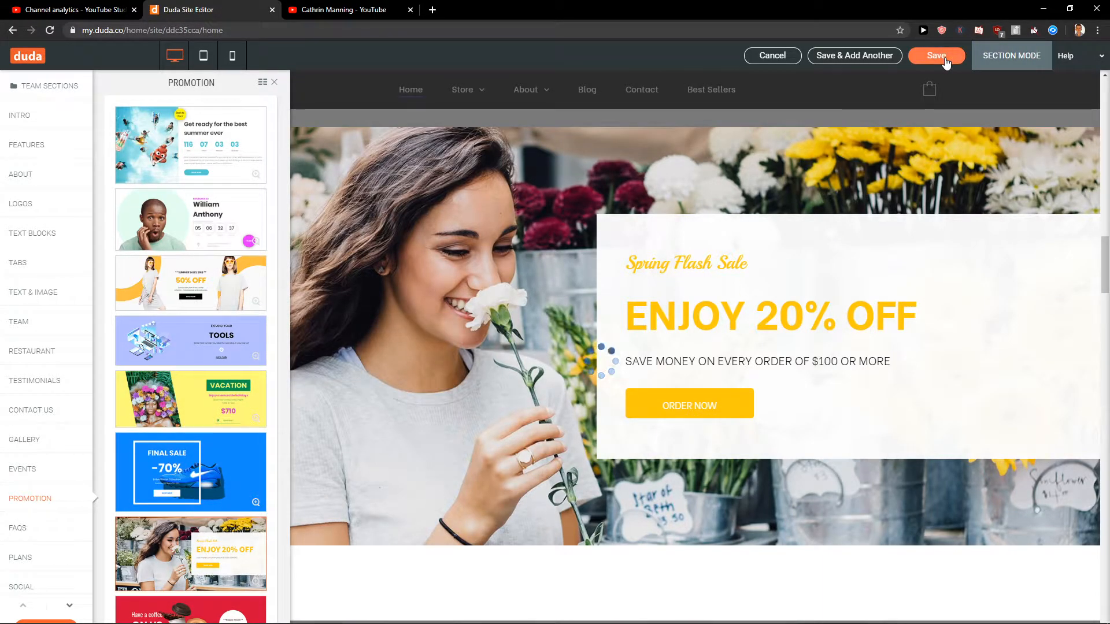
click(935, 55)
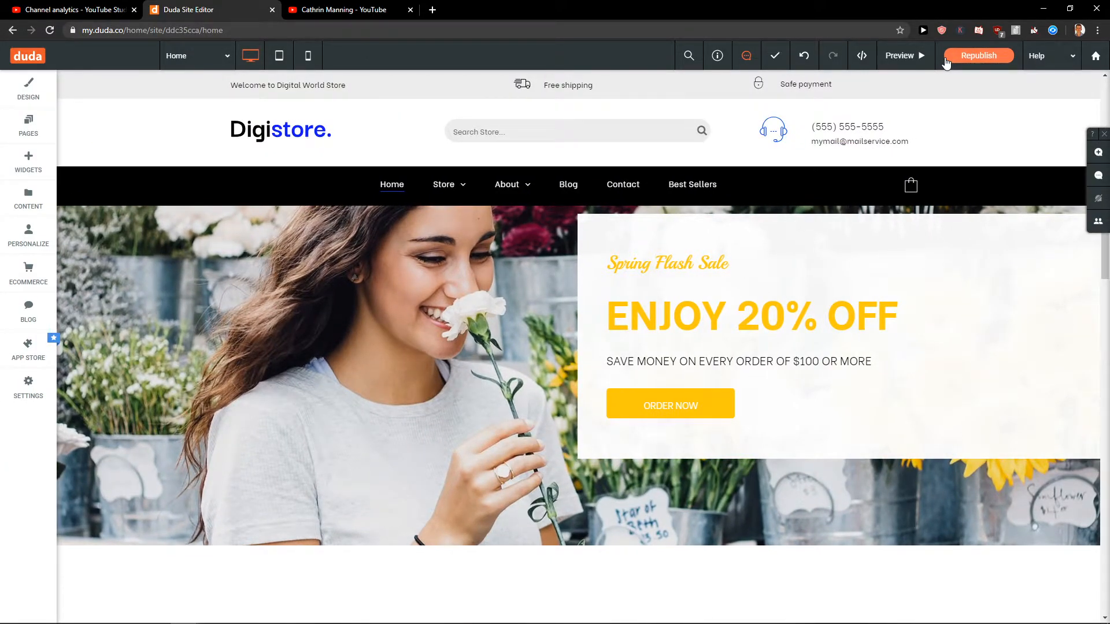
scroll(down, 3)
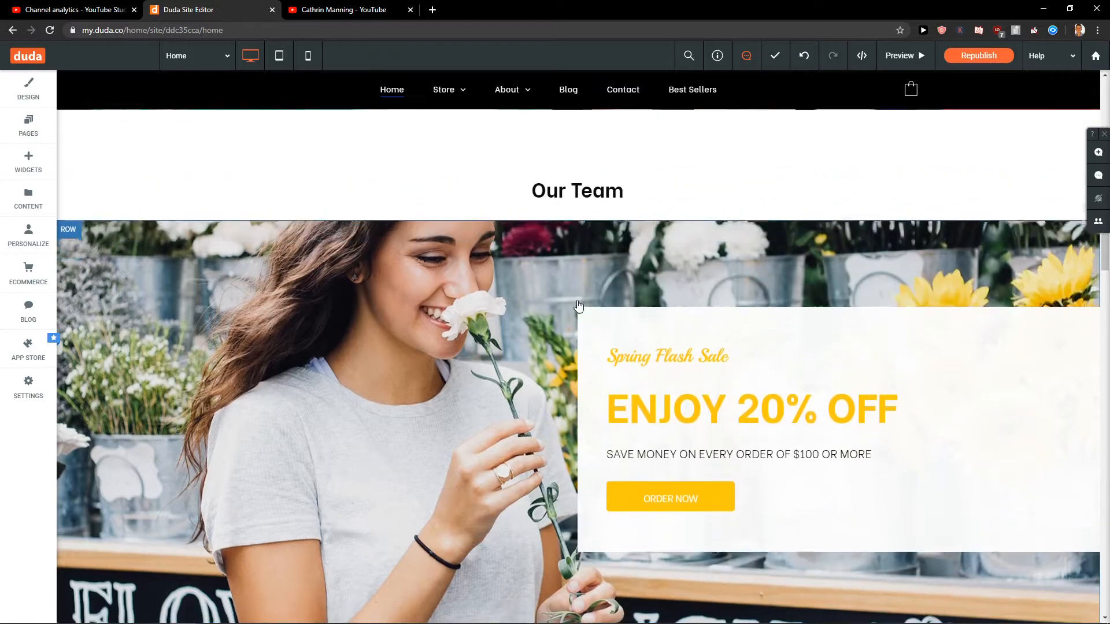
scroll(down, 3)
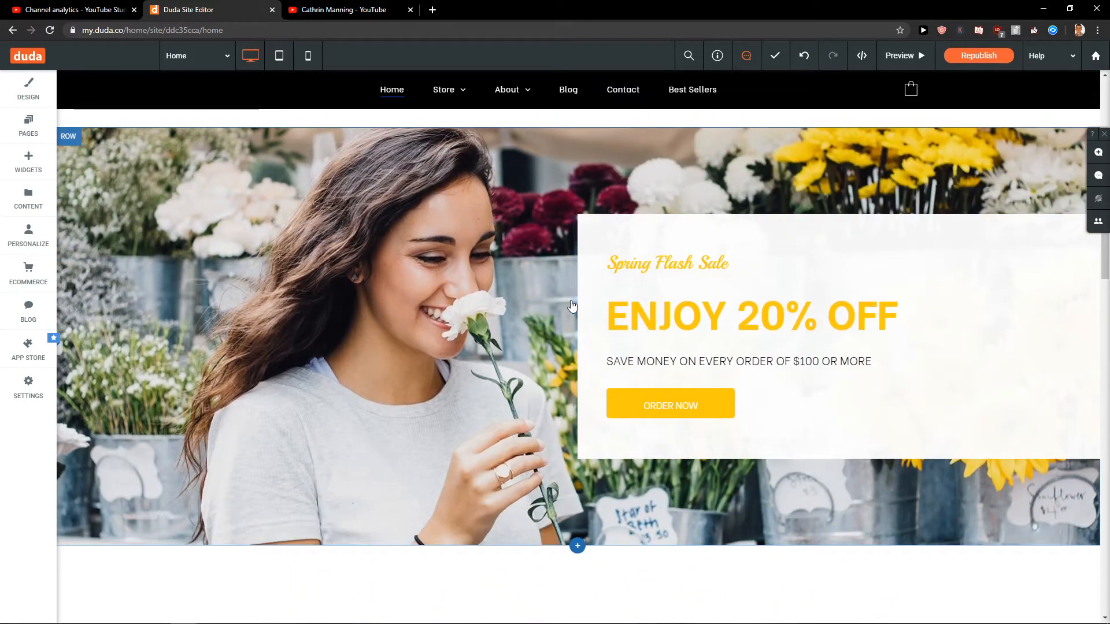
scroll(down, 3)
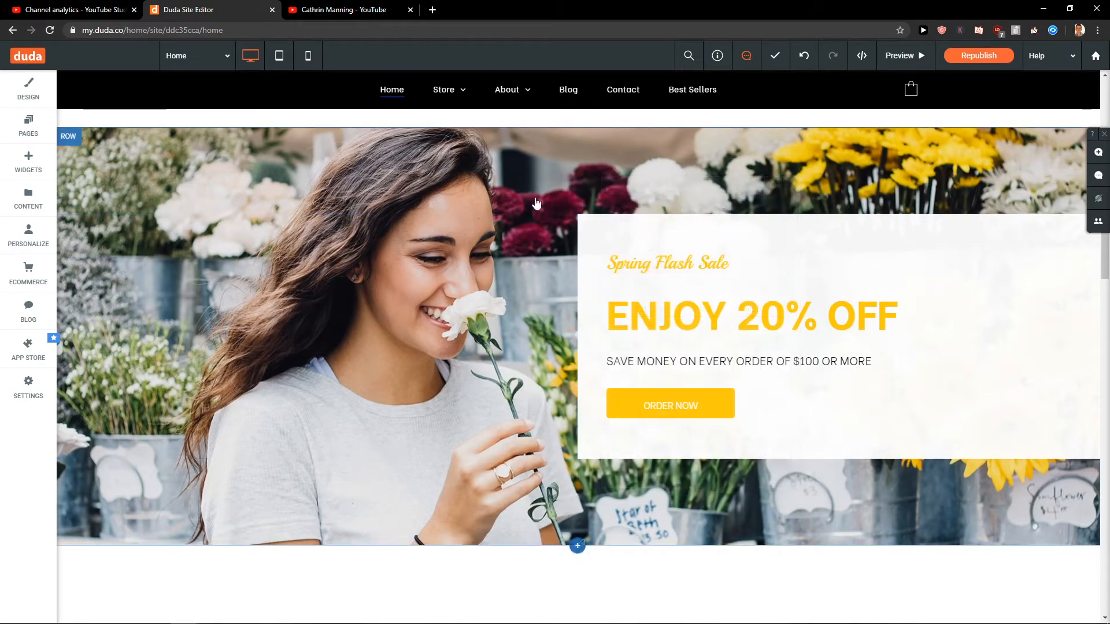
View the ORDER NOW button settings, then edit the ENJOY 20% OFF heading text
click(669, 405)
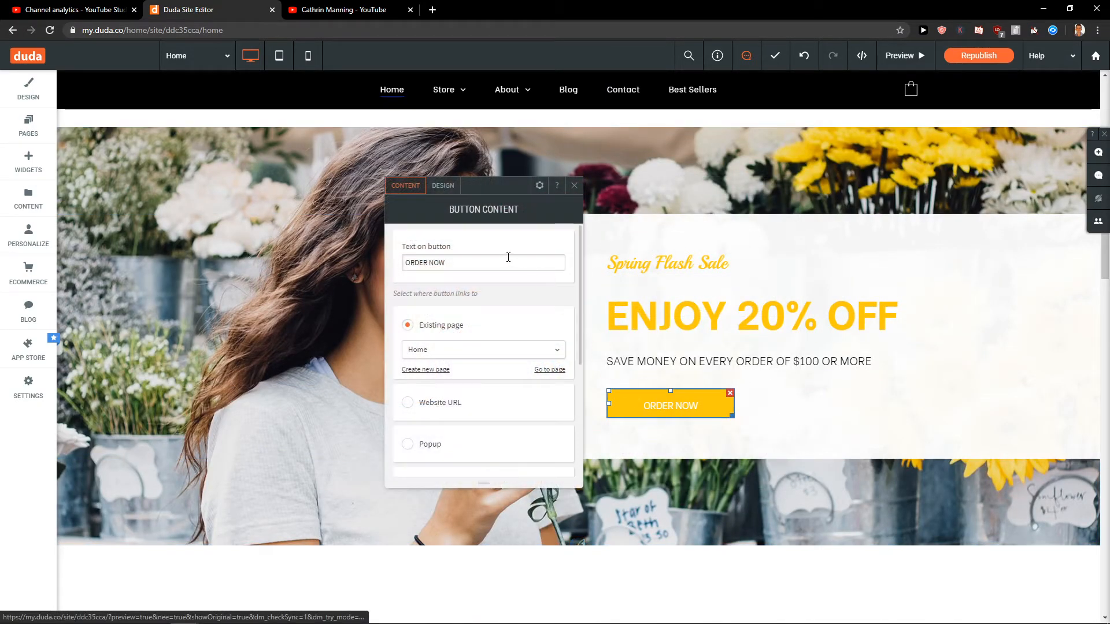
scroll(down, 3)
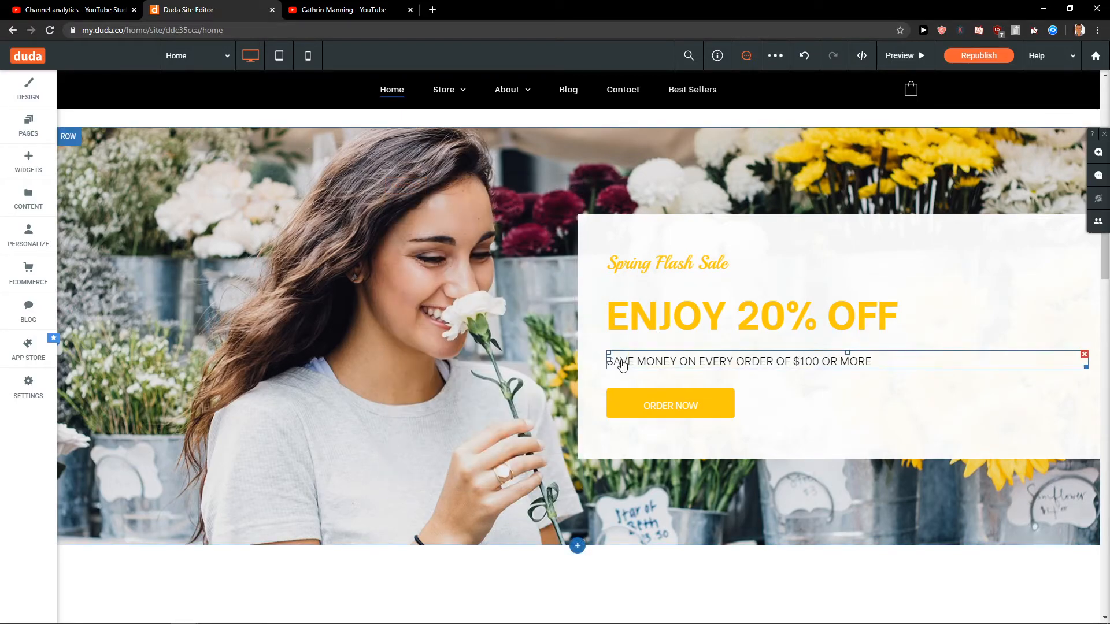
click(750, 317)
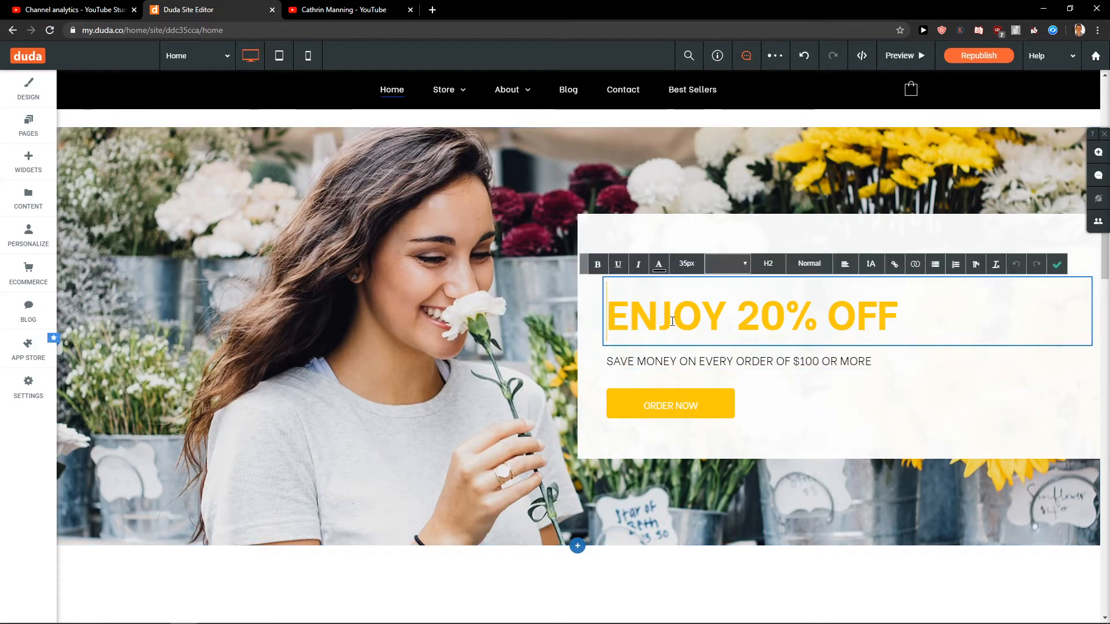